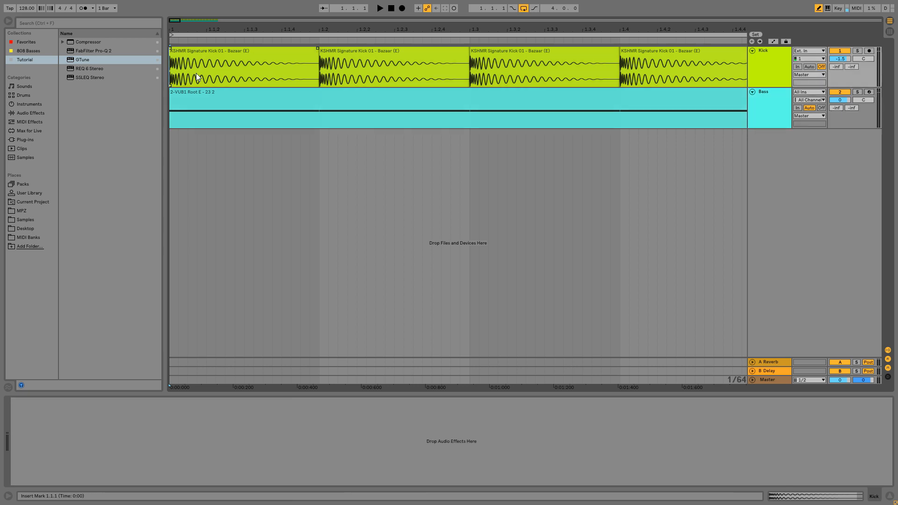
Show the track effects and load the GTune tuner onto the Kick track
{"action": "left_click", "coordinate": [378, 8]}
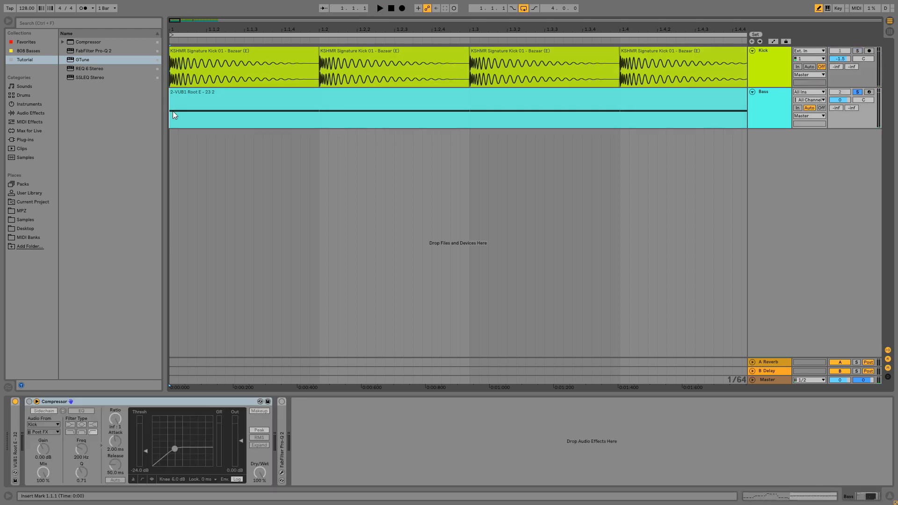
{"action": "left_click", "coordinate": [379, 8]}
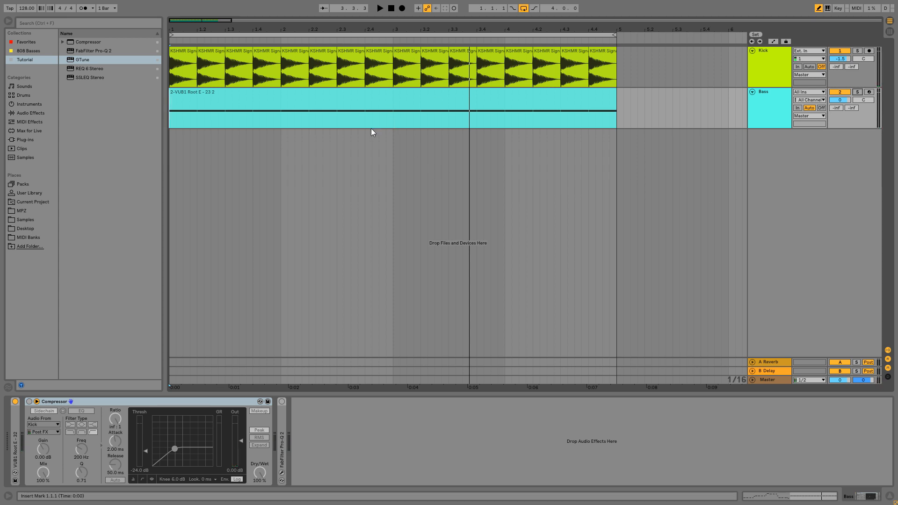
{"action": "mouse_move", "coordinate": [365, 165]}
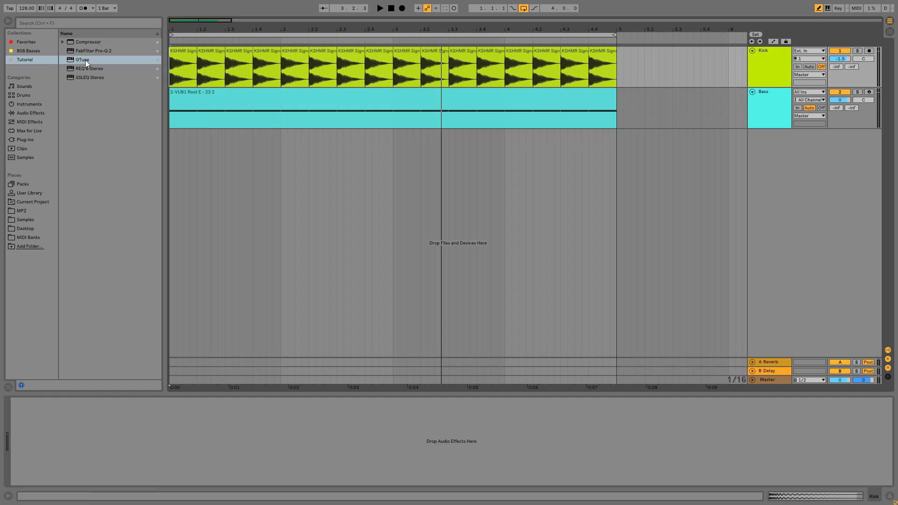
{"action": "mouse_move", "coordinate": [85, 64]}
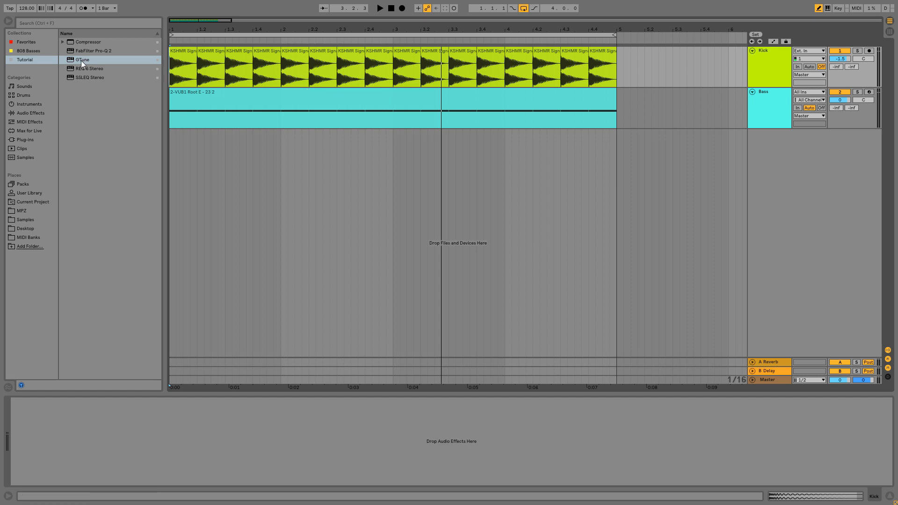
{"action": "double_click", "coordinate": [81, 59]}
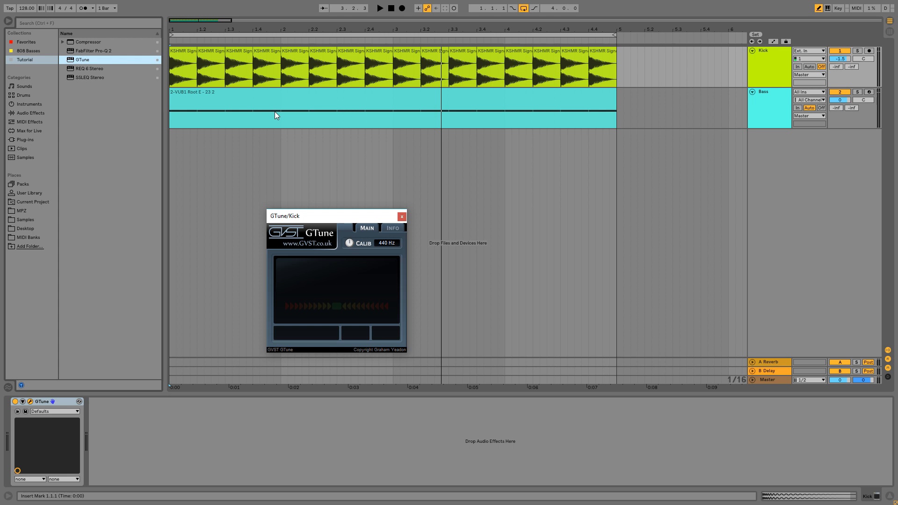
Solo and play the Kick, then the Bass, to read their pitch, and remove GTune
{"action": "left_click", "coordinate": [868, 50]}
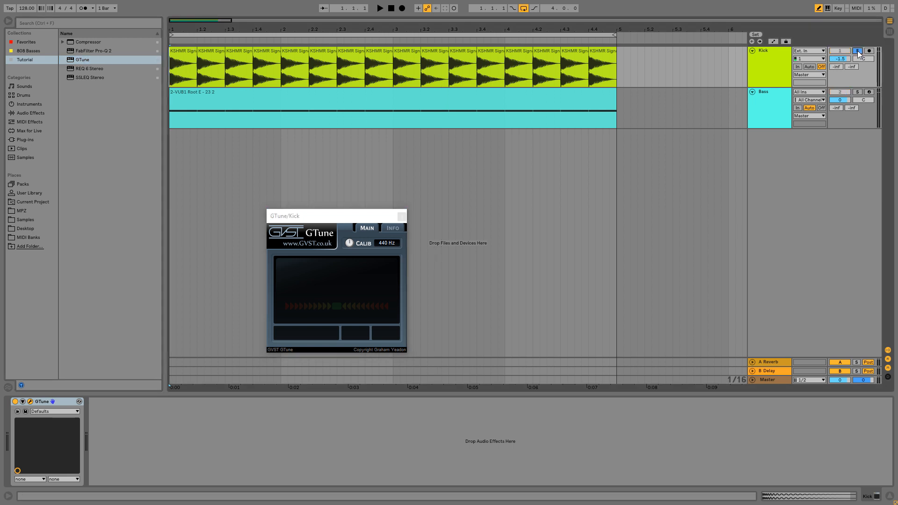
{"action": "left_click", "coordinate": [379, 7]}
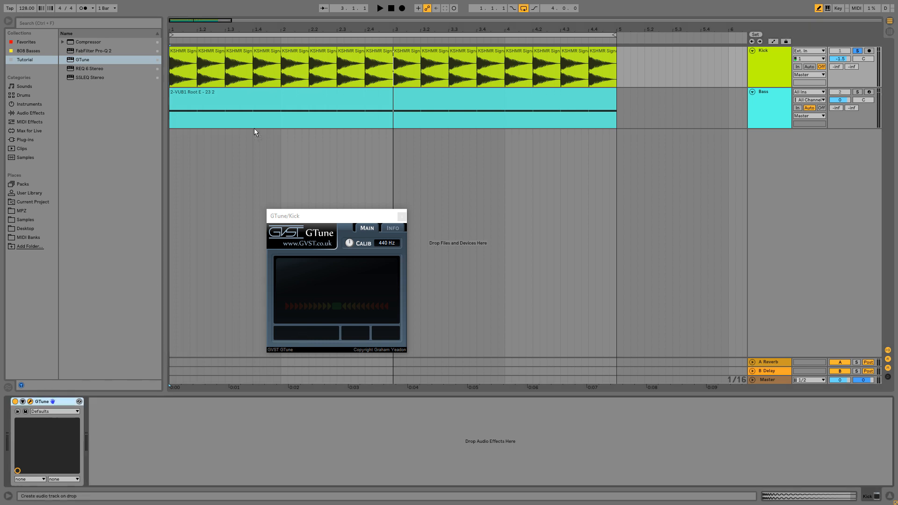
{"action": "left_click", "coordinate": [762, 92]}
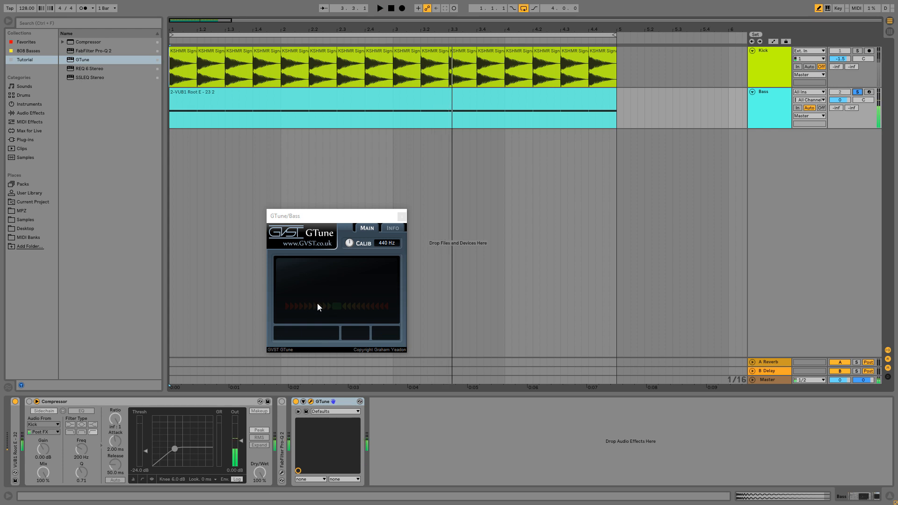
{"action": "mouse_move", "coordinate": [320, 419]}
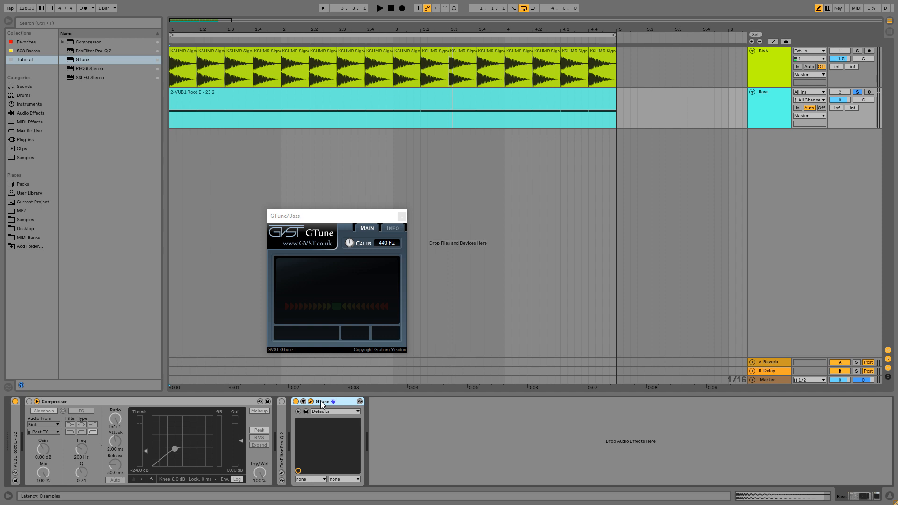
{"action": "left_click", "coordinate": [400, 215]}
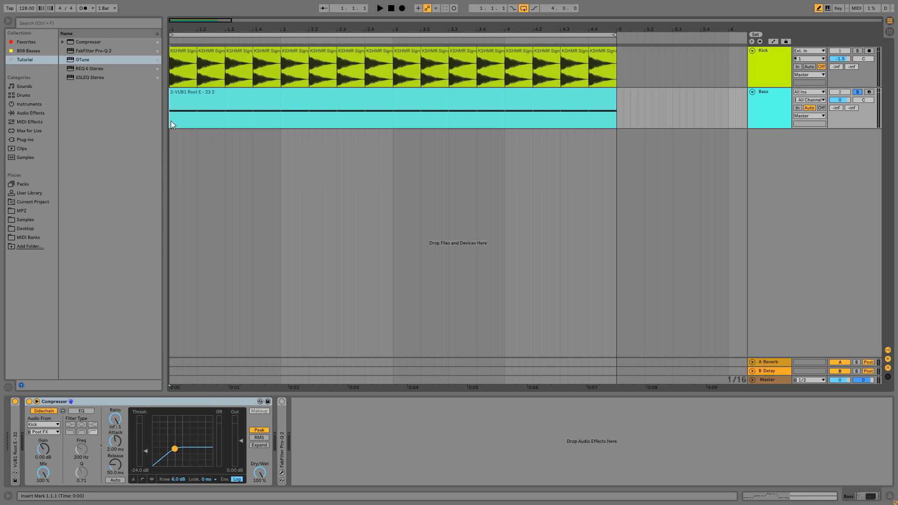
{"action": "left_click", "coordinate": [379, 8]}
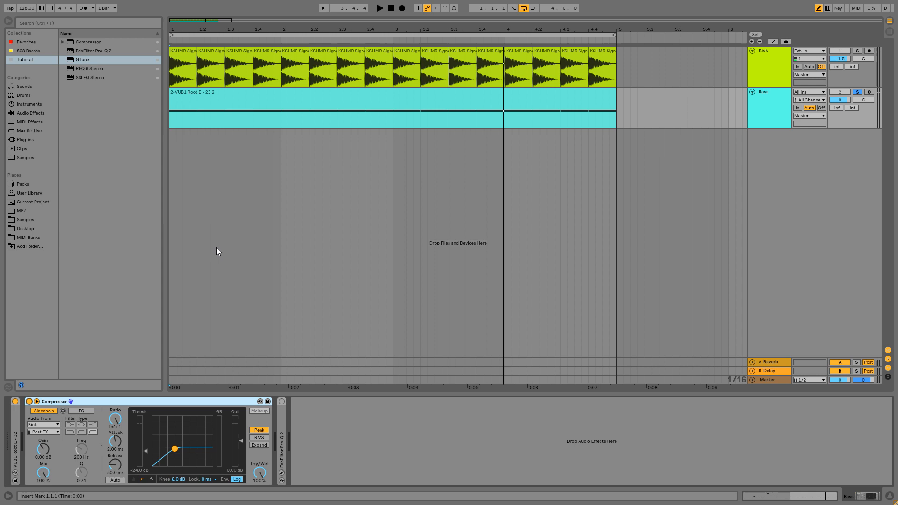
{"action": "left_click", "coordinate": [768, 108]}
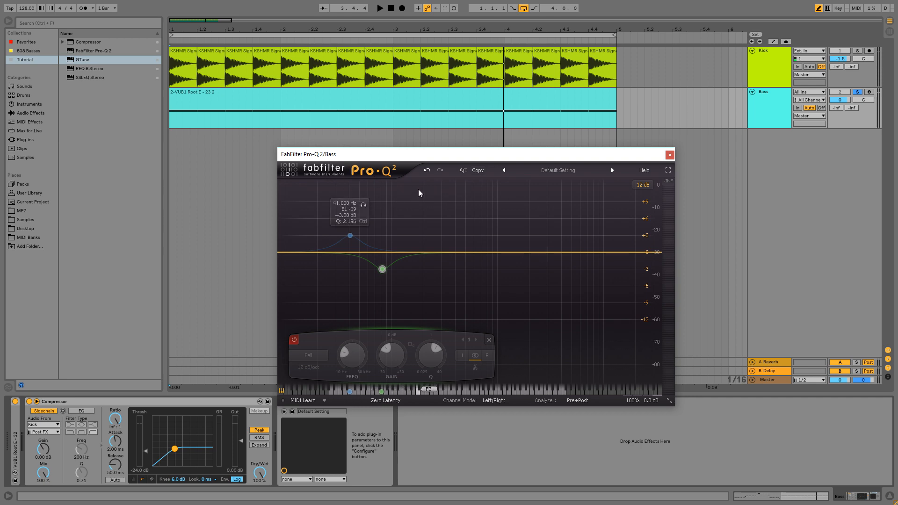
{"action": "mouse_move", "coordinate": [384, 181]}
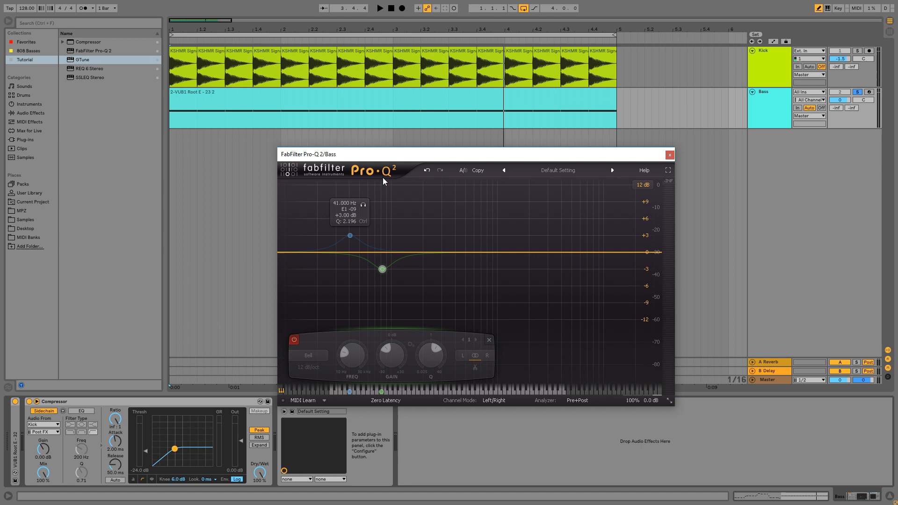
{"action": "mouse_move", "coordinate": [513, 332]}
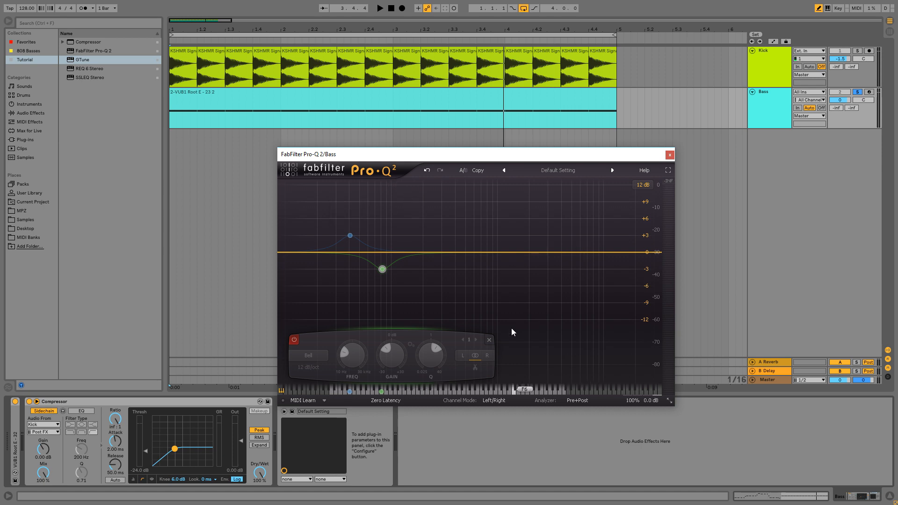
{"action": "mouse_move", "coordinate": [452, 426]}
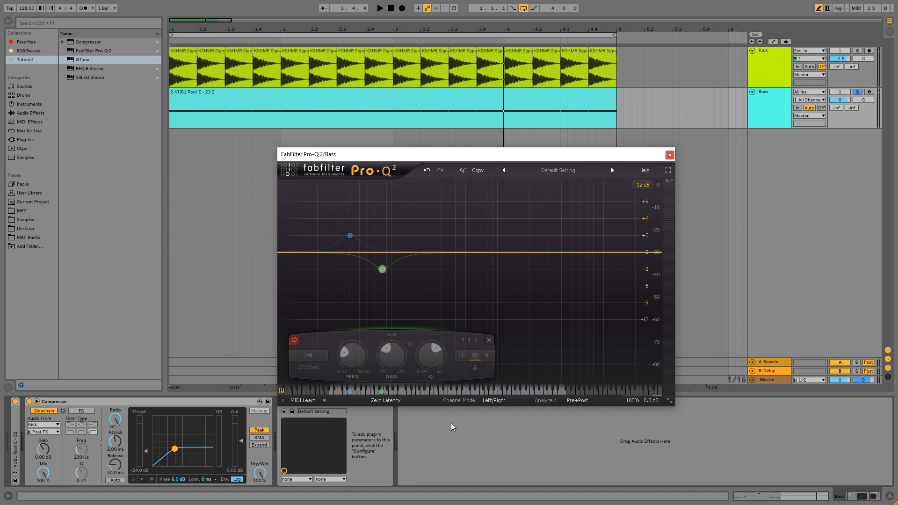
{"action": "mouse_move", "coordinate": [525, 401]}
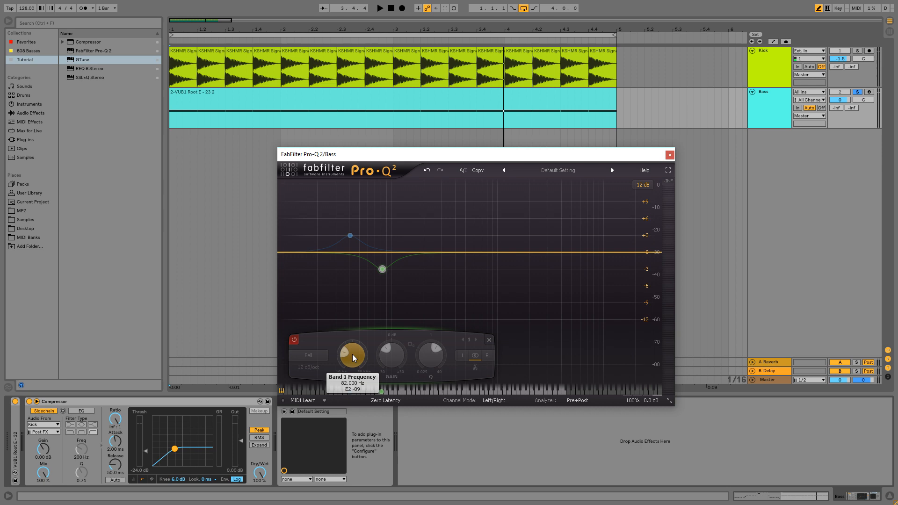
{"action": "mouse_move", "coordinate": [337, 405]}
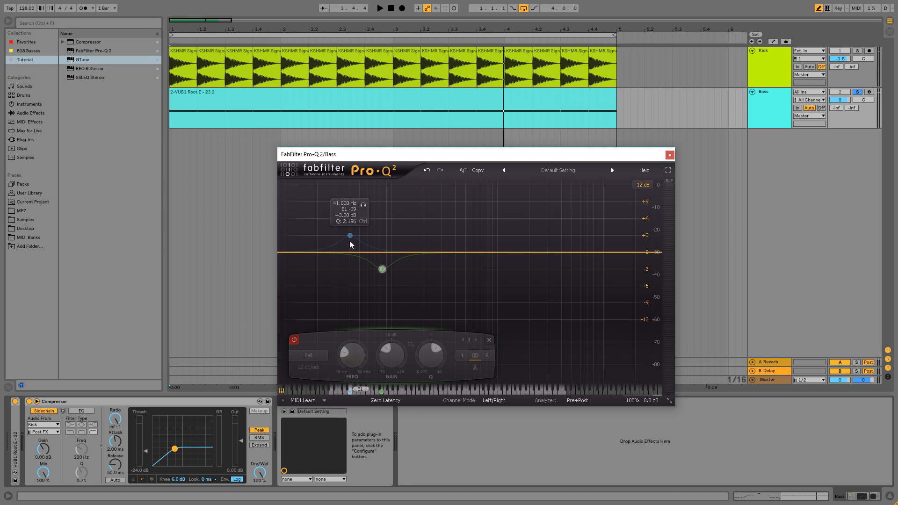
Switch on the Bass Pro-Q 2's 82 Hz −3 dB cut band alongside the 41 Hz boost
{"action": "left_click", "coordinate": [349, 235]}
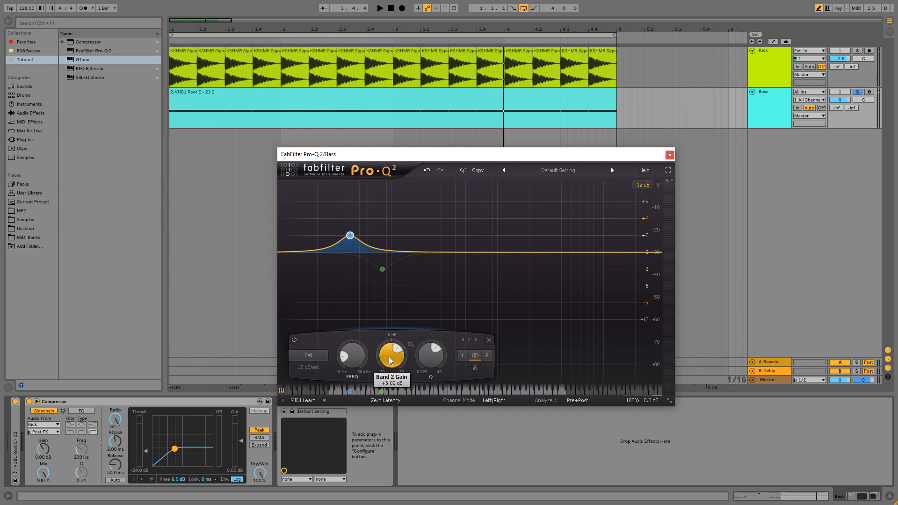
{"action": "mouse_move", "coordinate": [382, 270]}
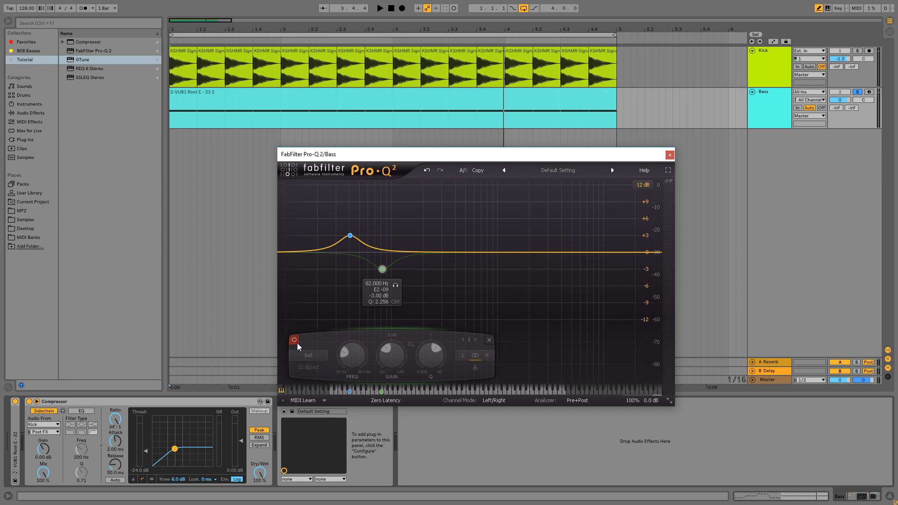
{"action": "left_click", "coordinate": [294, 339]}
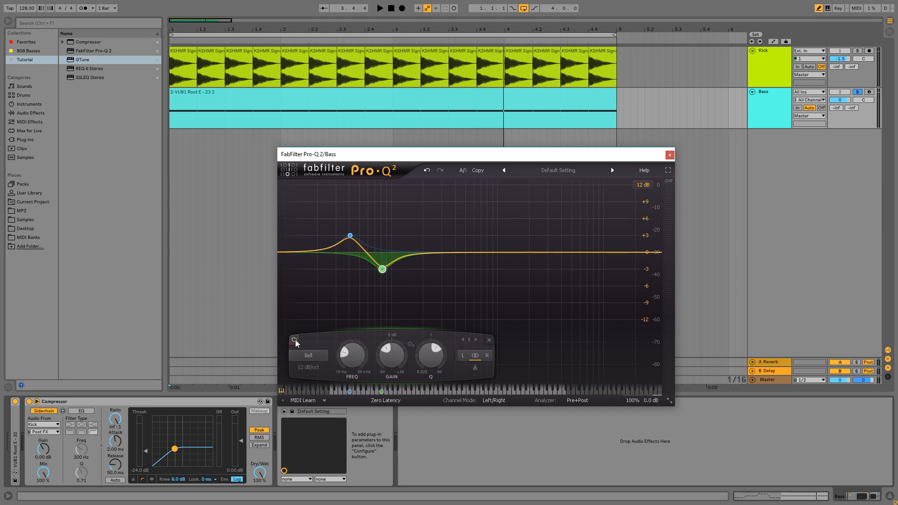
{"action": "mouse_move", "coordinate": [391, 353]}
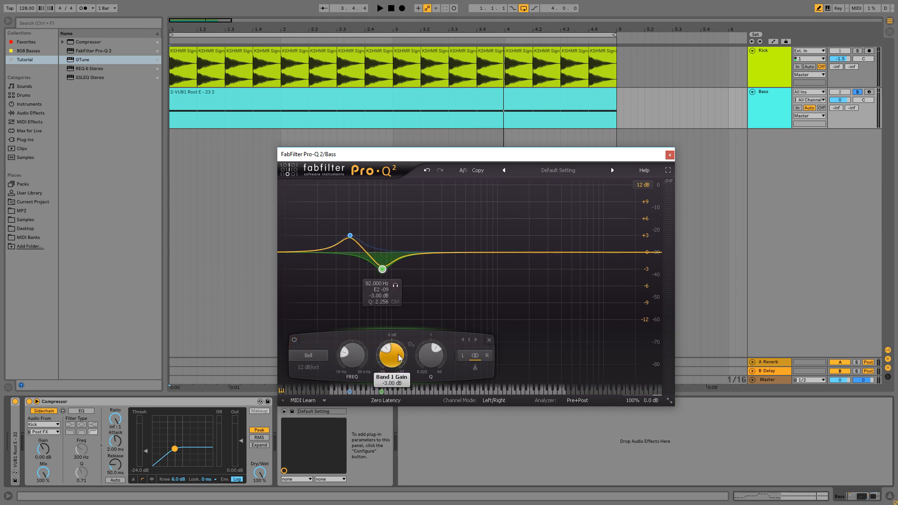
{"action": "mouse_move", "coordinate": [390, 360]}
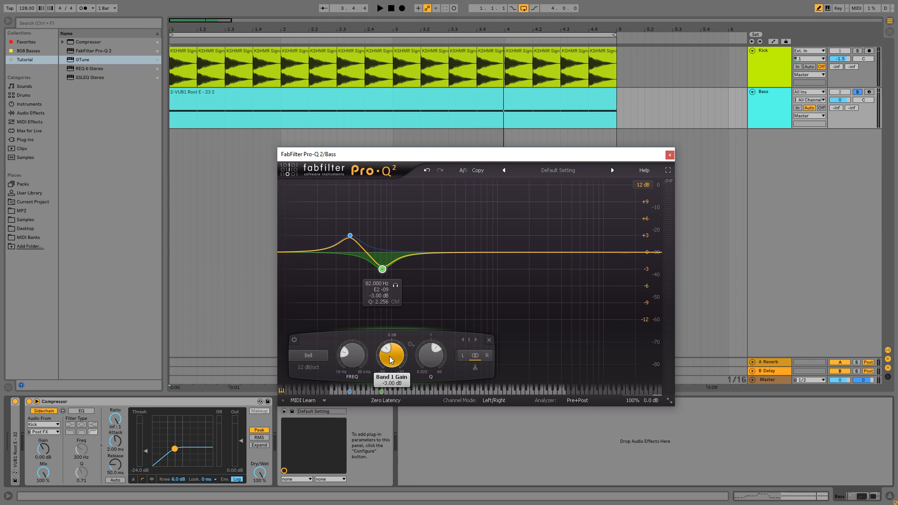
{"action": "mouse_move", "coordinate": [351, 355]}
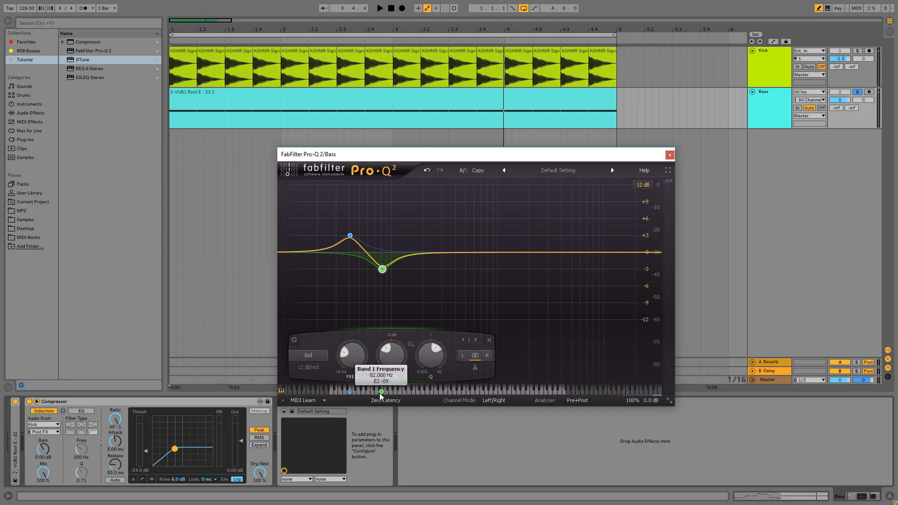
{"action": "mouse_move", "coordinate": [349, 393]}
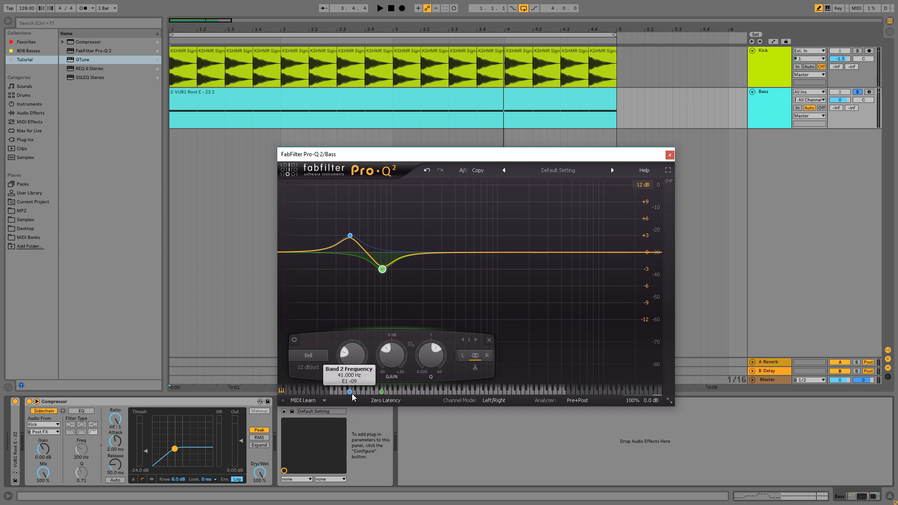
{"action": "mouse_move", "coordinate": [392, 355]}
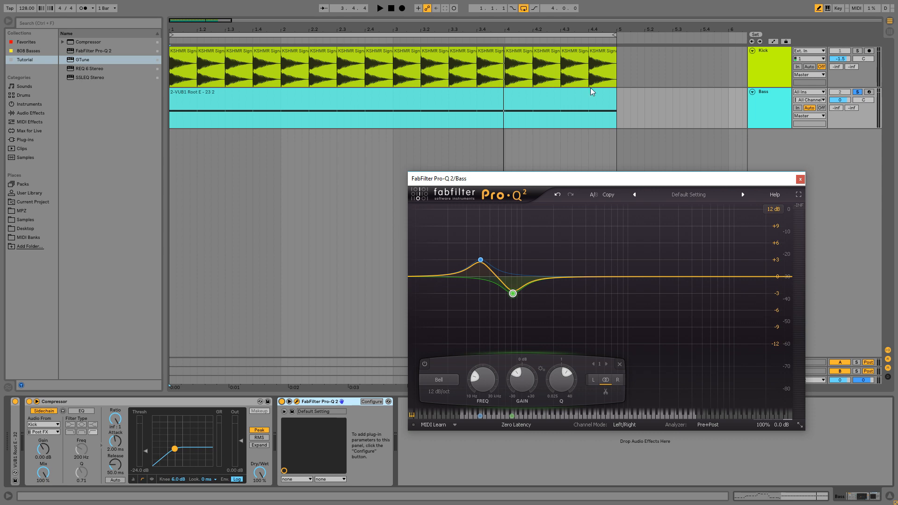
{"action": "left_click", "coordinate": [380, 8]}
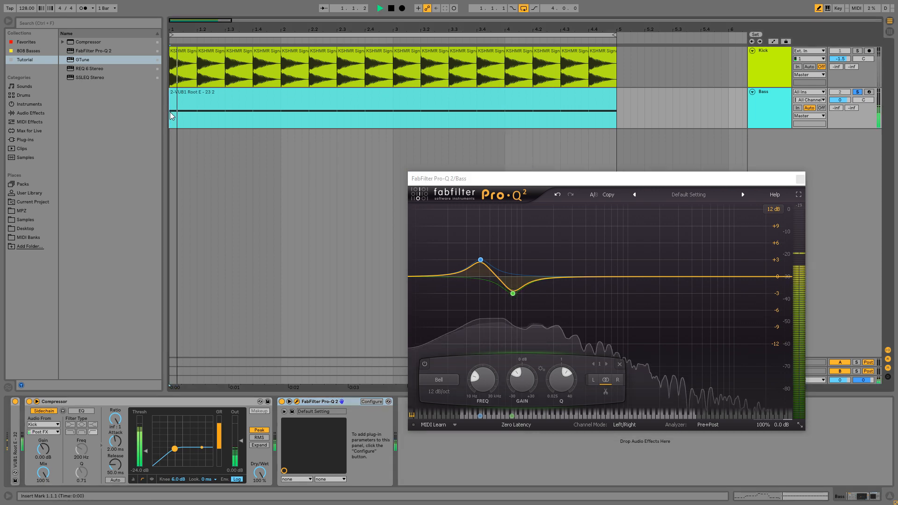
{"action": "left_click", "coordinate": [379, 8]}
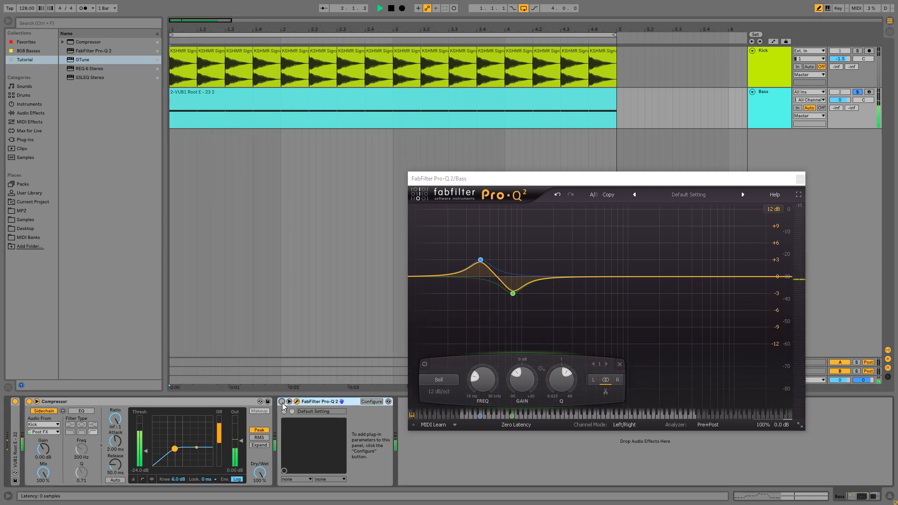
{"action": "left_click", "coordinate": [380, 8]}
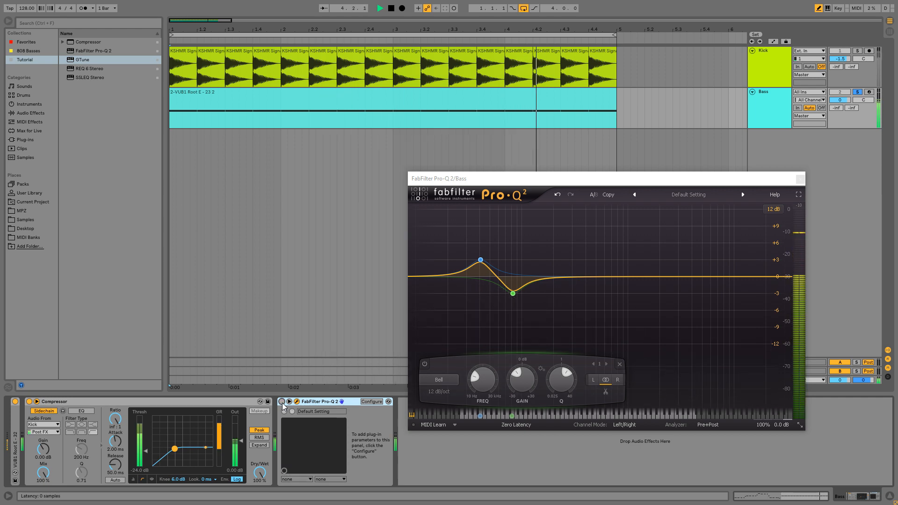
{"action": "left_click", "coordinate": [380, 8]}
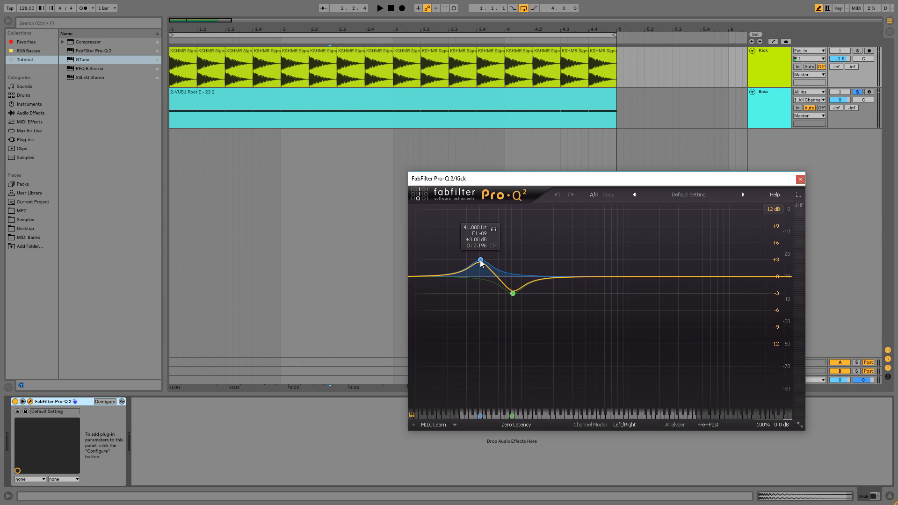
Select the 41 Hz band in the Kick track's Pro-Q 2
{"action": "left_click", "coordinate": [511, 293]}
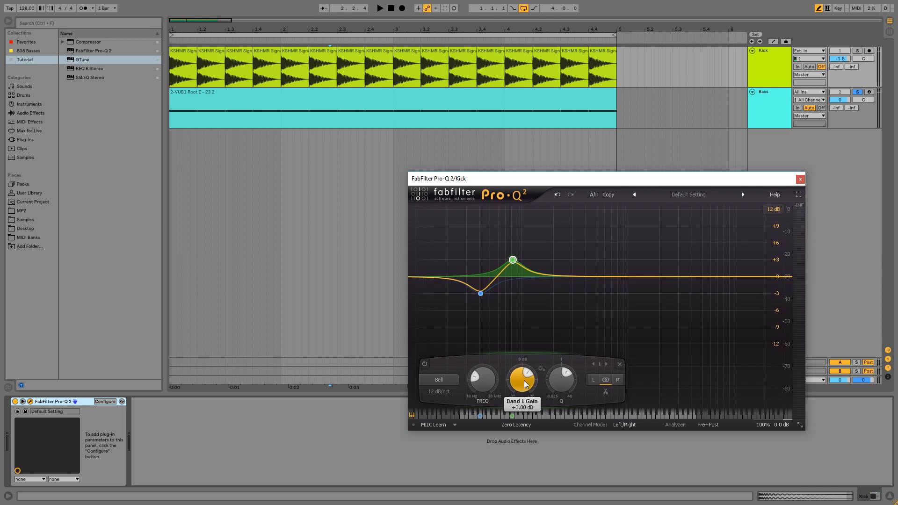
{"action": "mouse_move", "coordinate": [512, 260]}
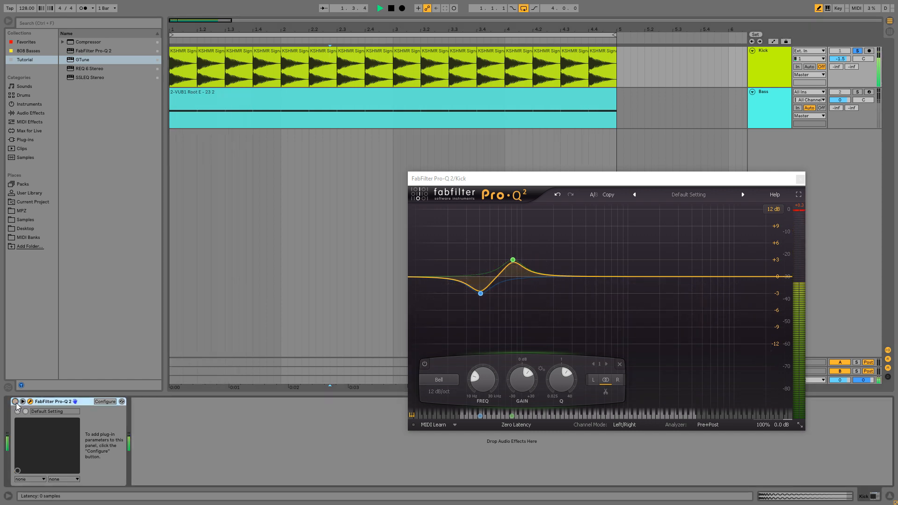
{"action": "left_click", "coordinate": [380, 8]}
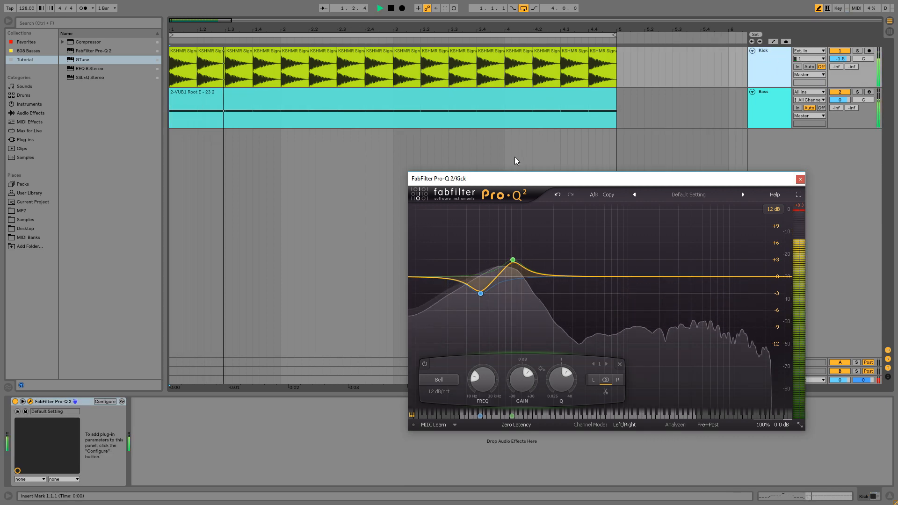
{"action": "left_click", "coordinate": [379, 8]}
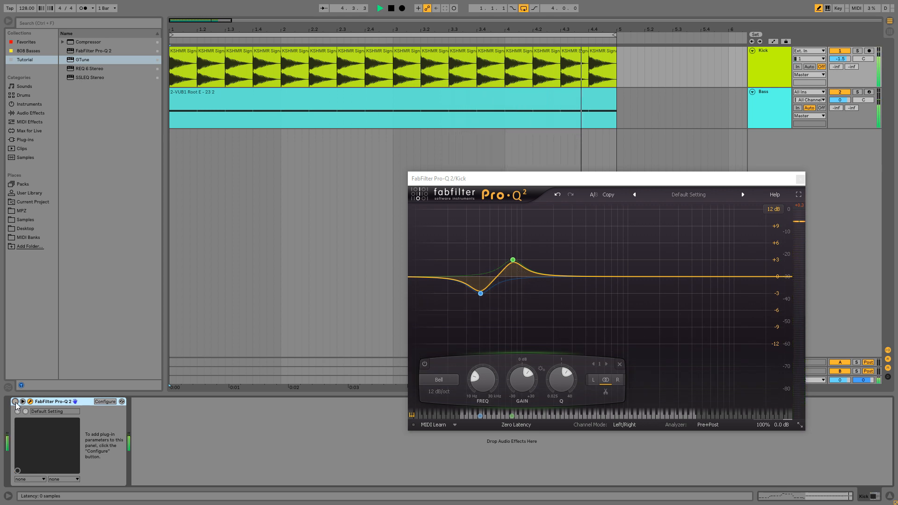
{"action": "left_click", "coordinate": [379, 8]}
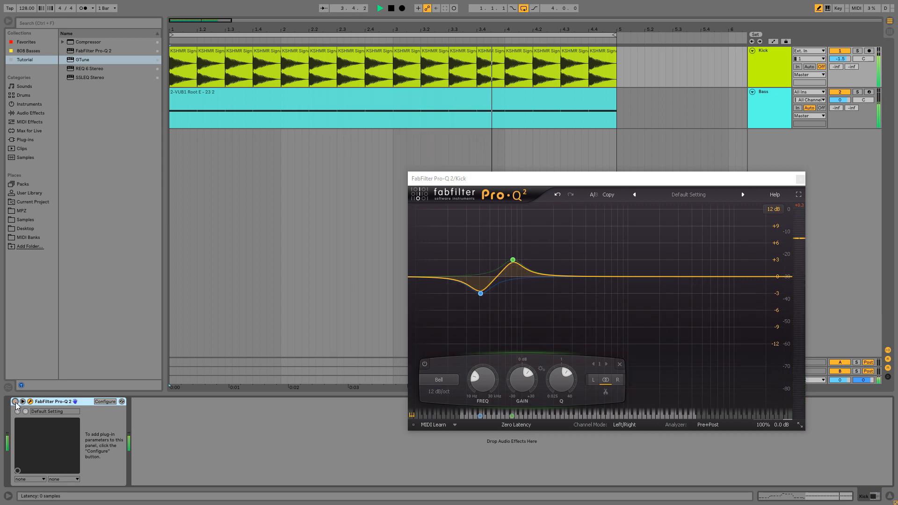
{"action": "left_click", "coordinate": [380, 8]}
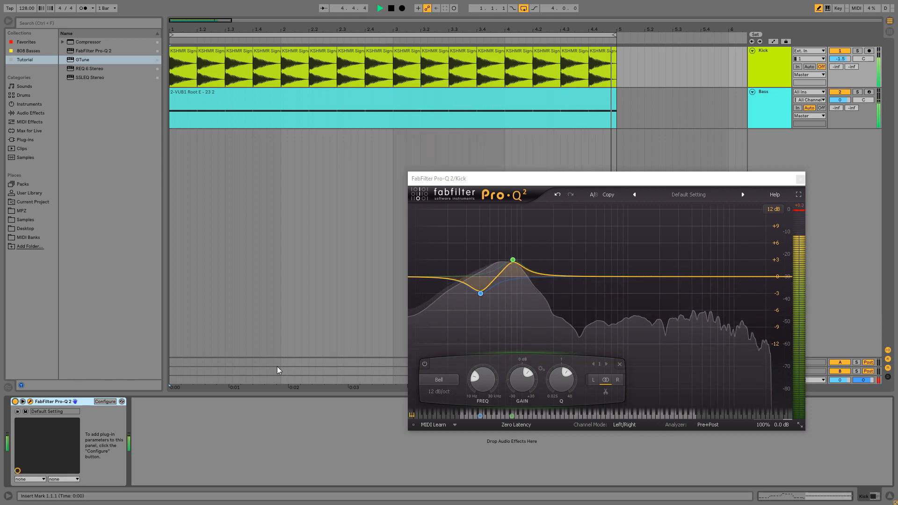